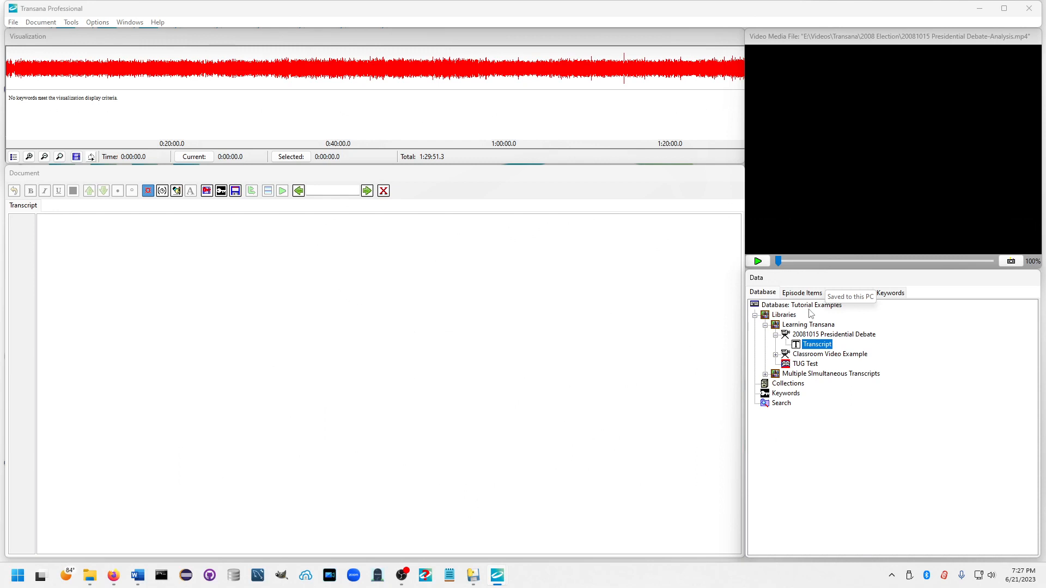
mouse_move(448, 190)
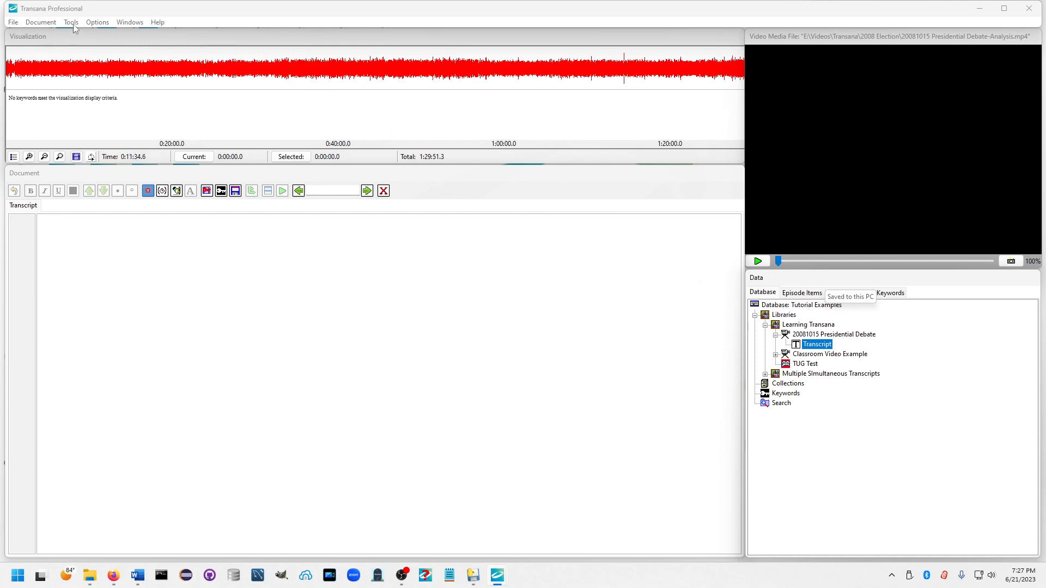
Step: Open the Transana Professional Settings dialog through the Options > Program Settings menu
click(97, 22)
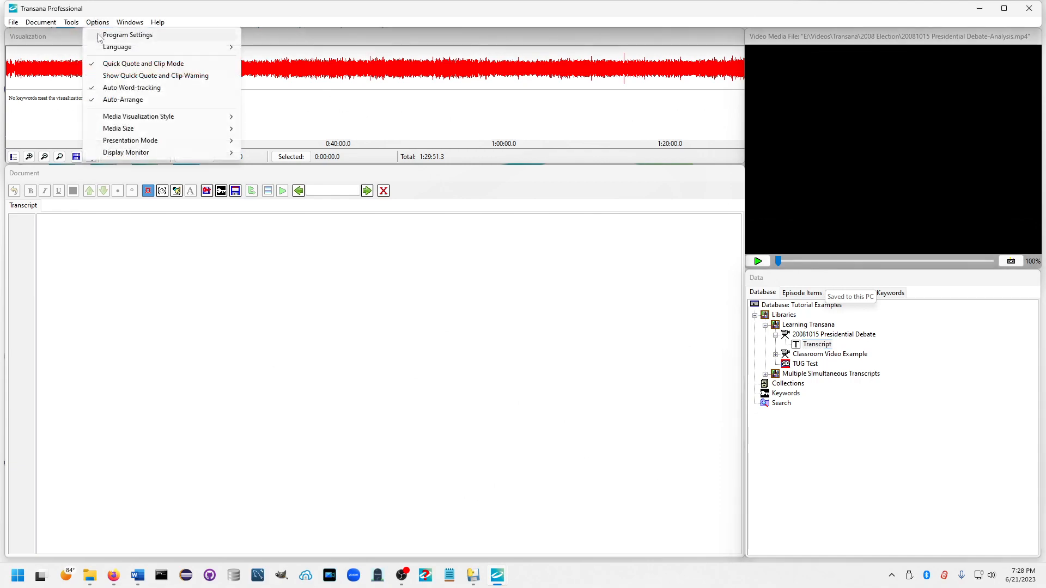
click(128, 35)
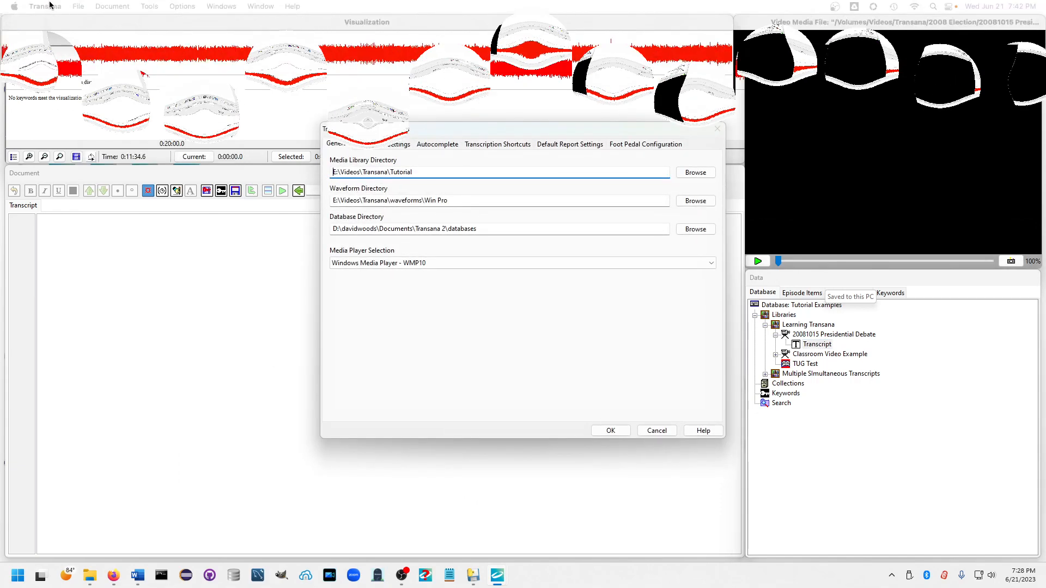
click(45, 6)
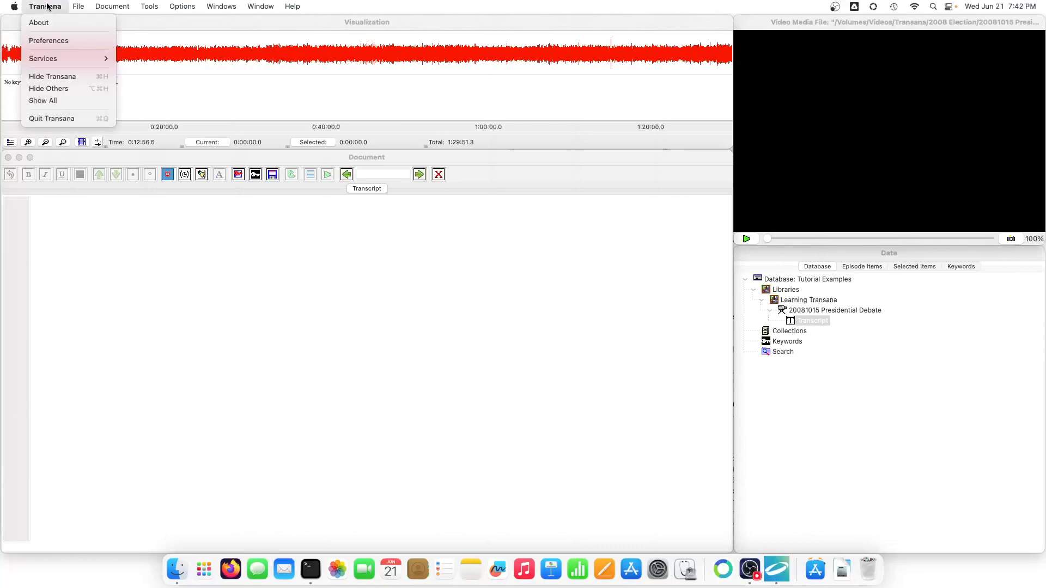
click(48, 39)
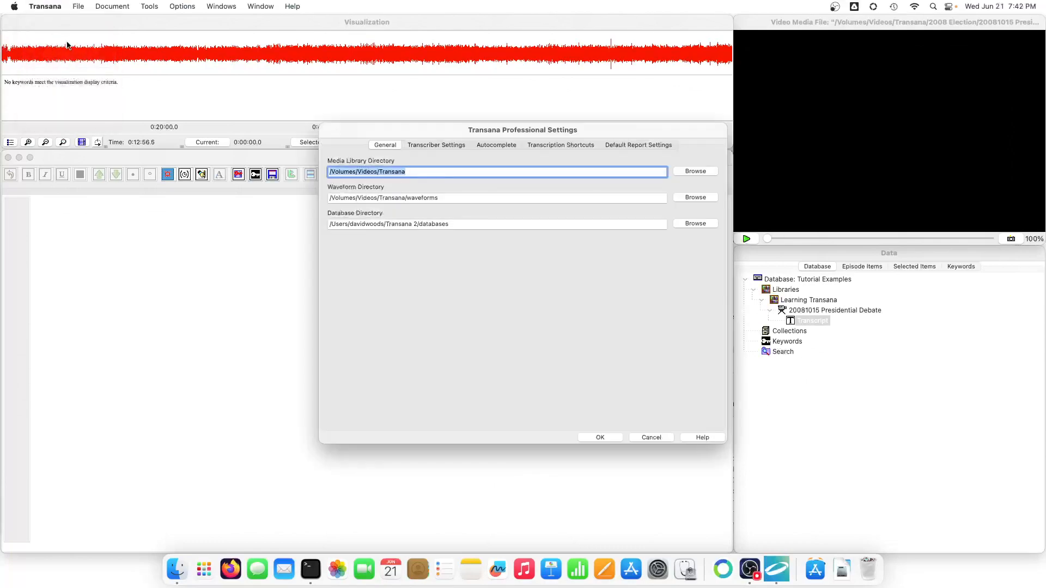
click(495, 144)
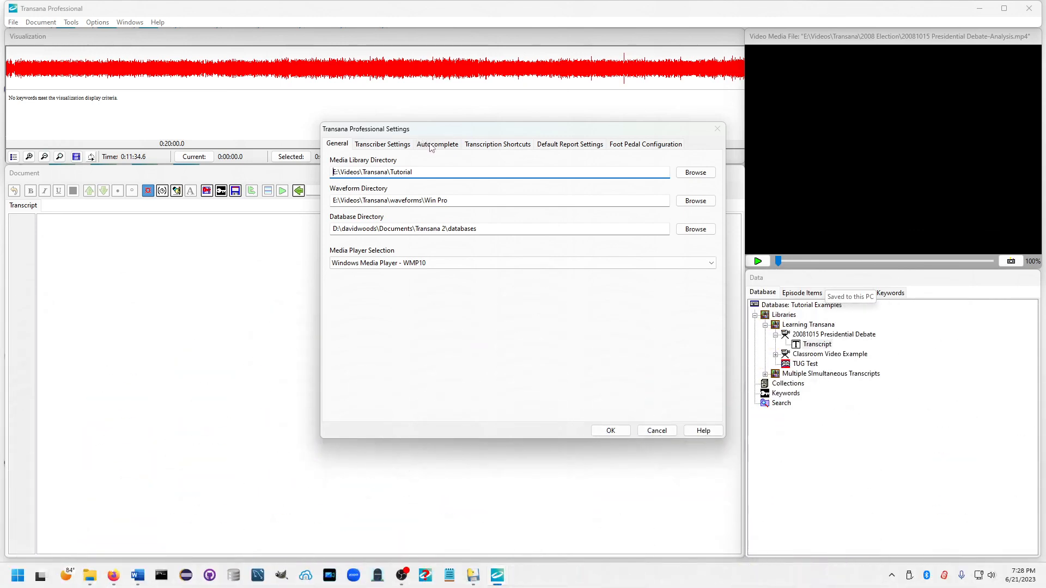
Step: Switch the Settings dialog to the Autocomplete tab
click(437, 144)
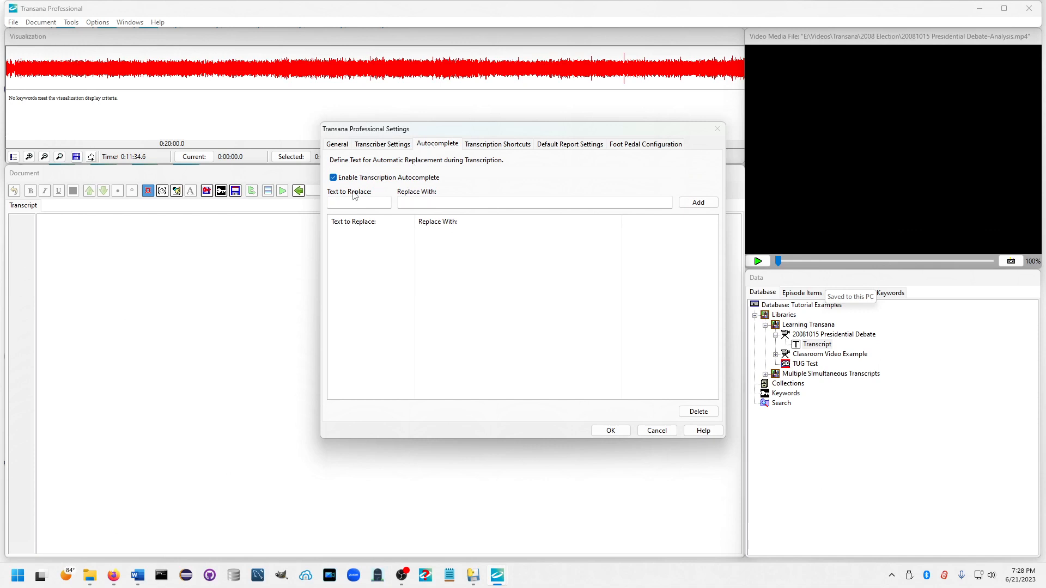
mouse_move(351, 198)
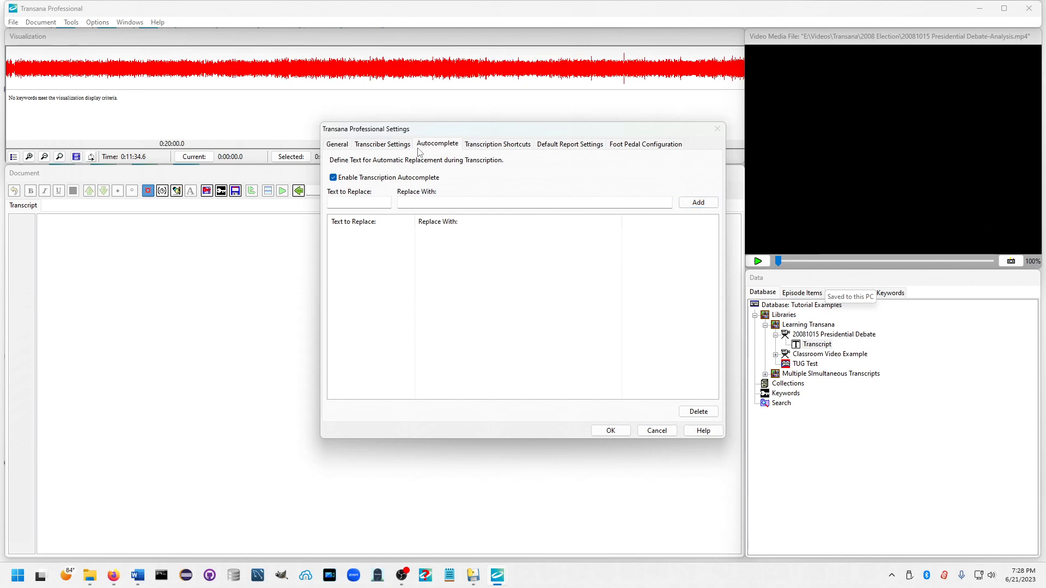
Step: Add three replacement pairs: bo to Obama, jm to McCain, bs to Scheiffer
text(bo)
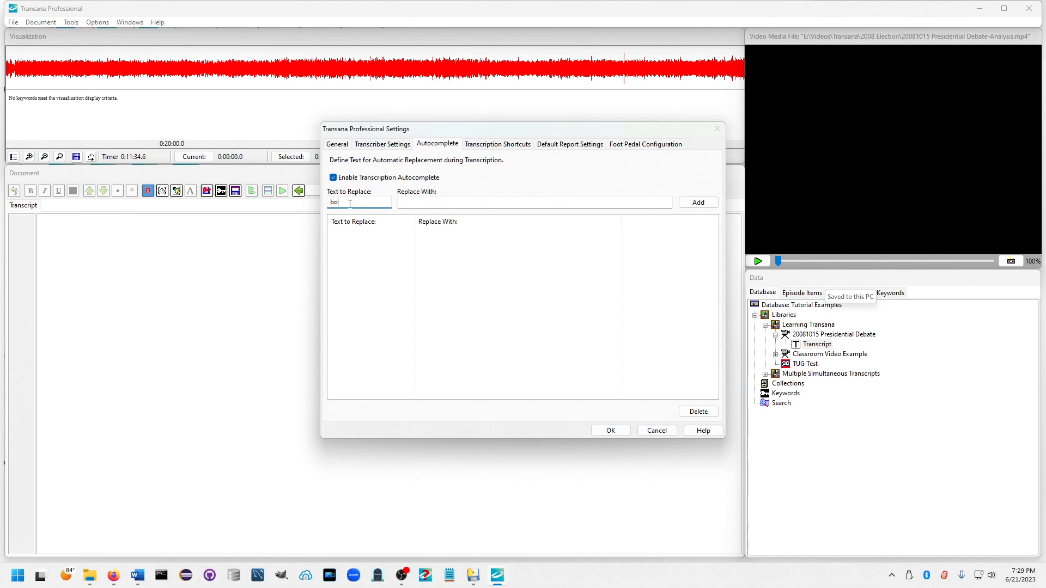
text(Obama)
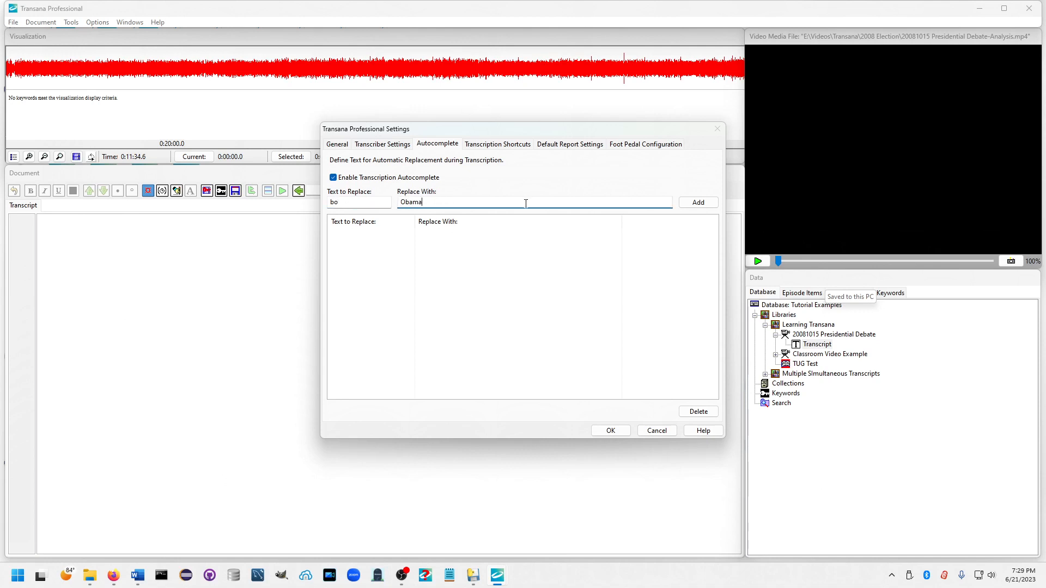
click(698, 202)
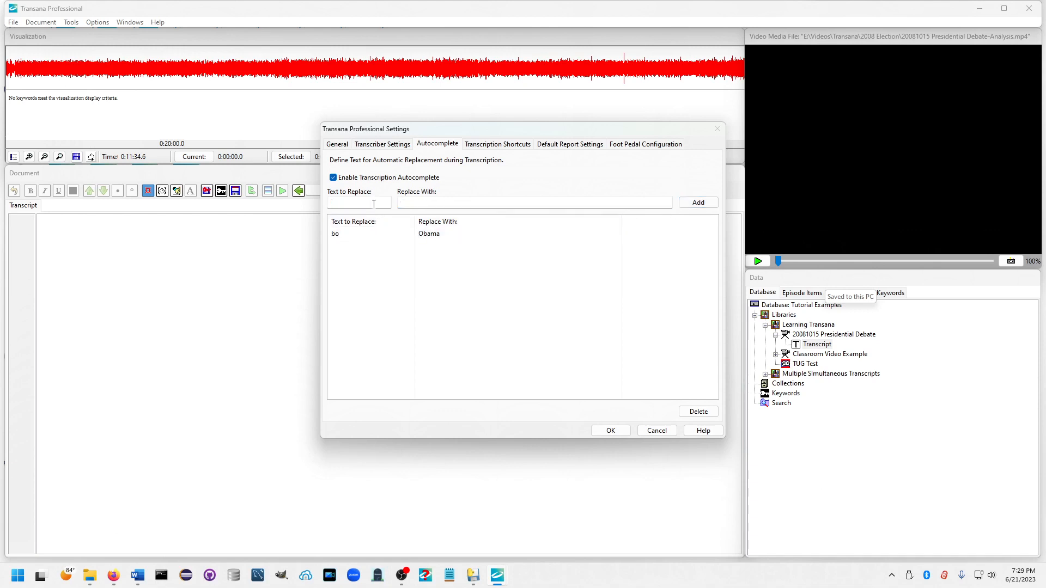
text(M)
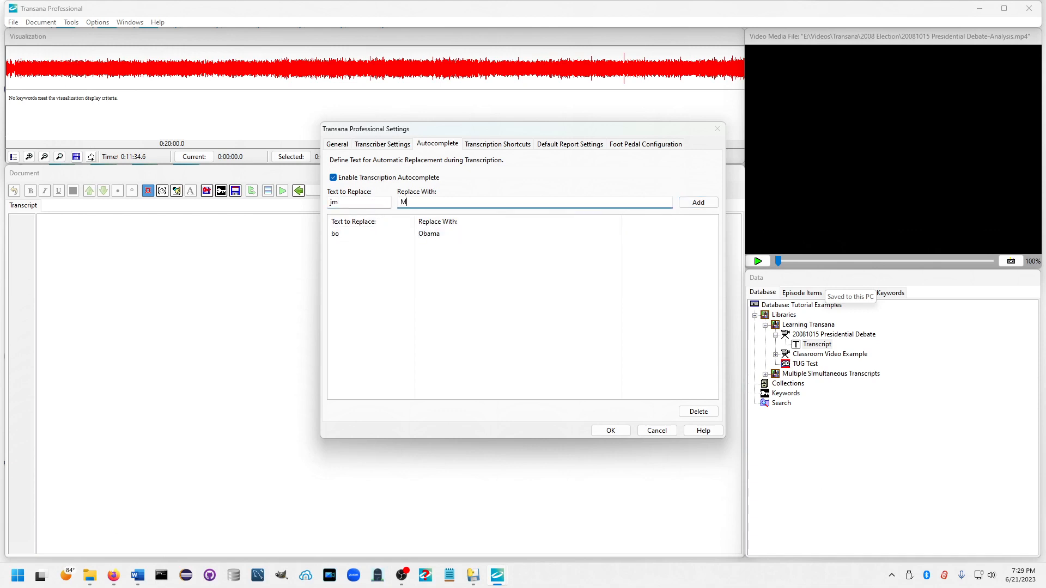
text(cCain)
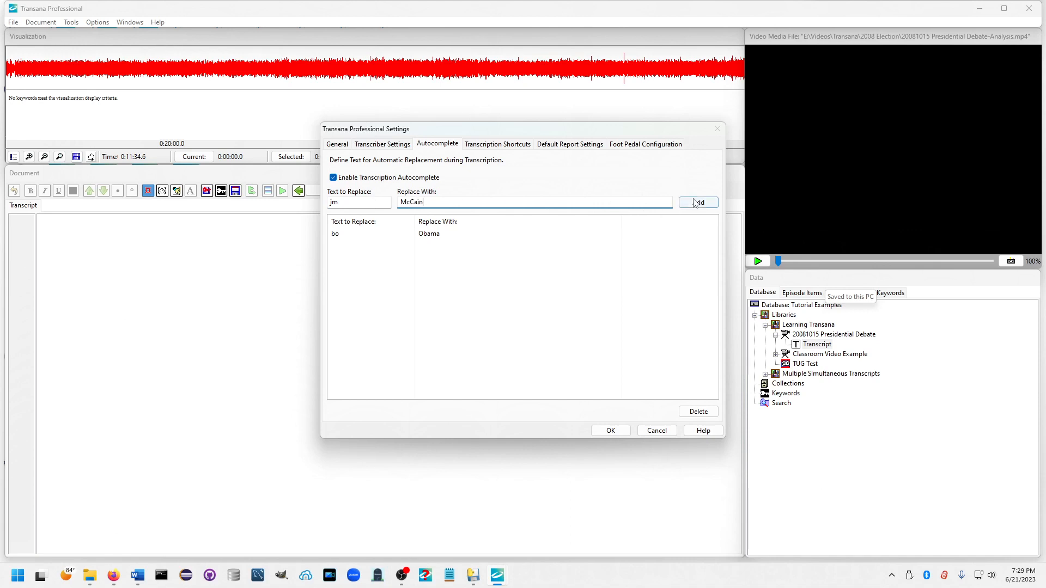
click(698, 202)
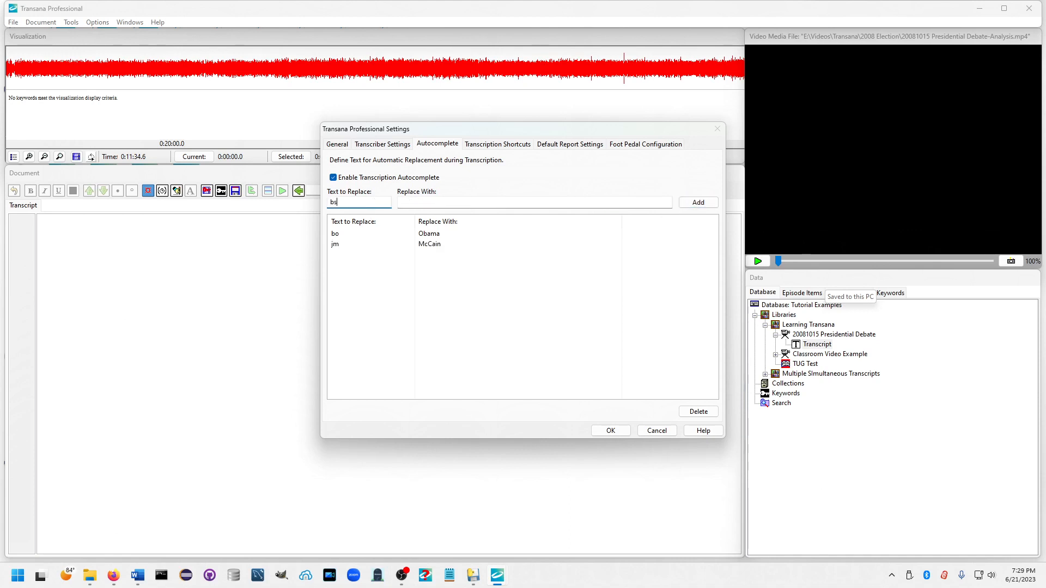
text(Scheiffer)
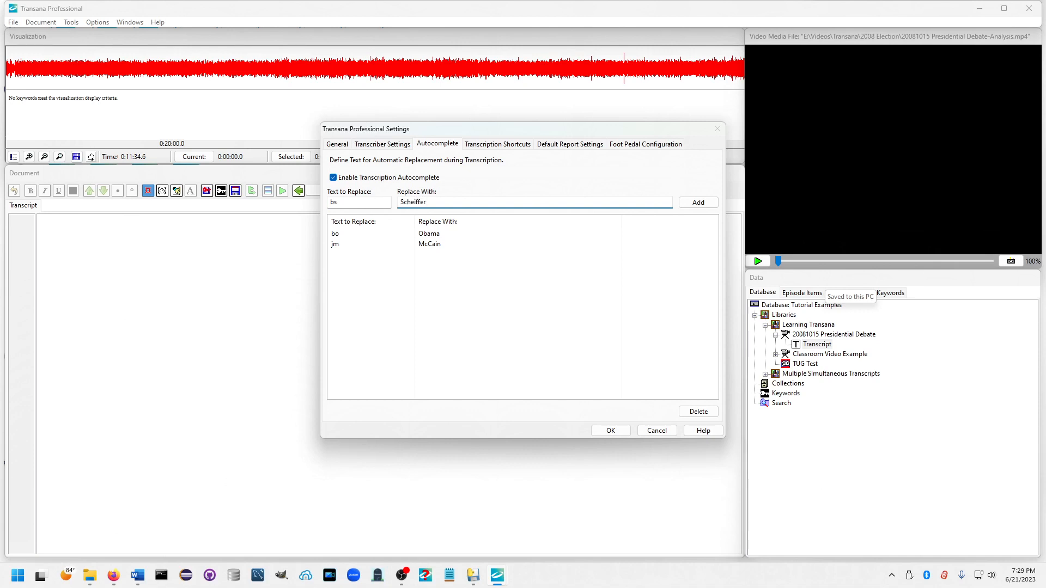
click(698, 202)
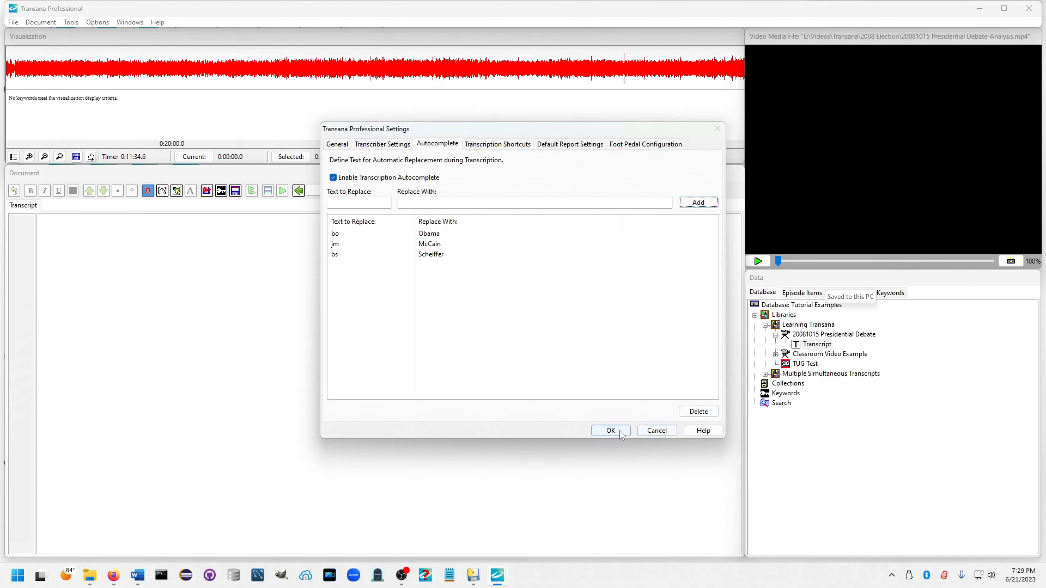
Step: Confirm the Settings dialog with OK, keeping the three autocomplete replacements
click(610, 431)
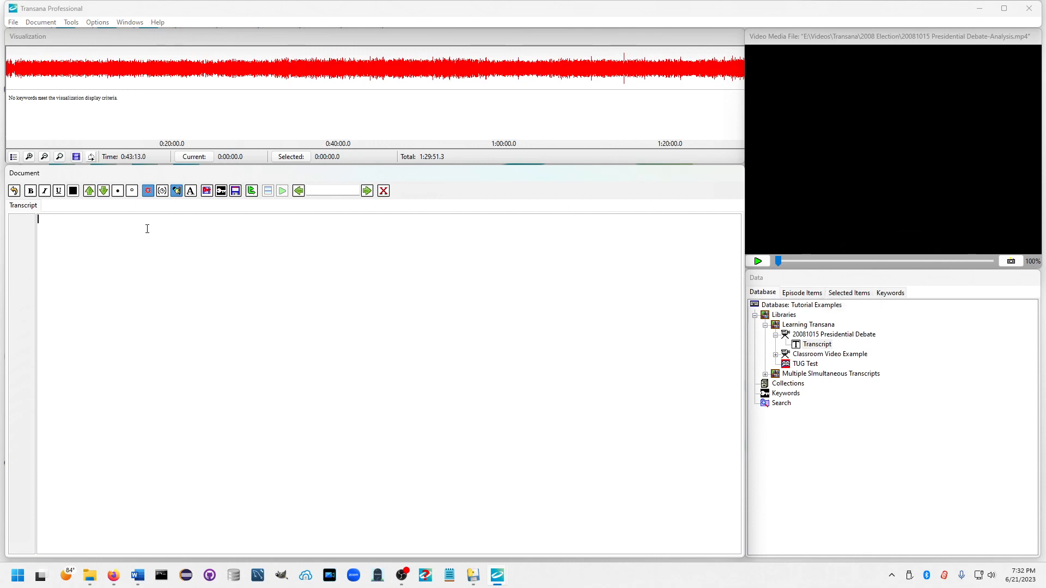
Step: Type bs, bo and jm in the transcript, producing Scheiffer, Obama: and McCain
text(ba)
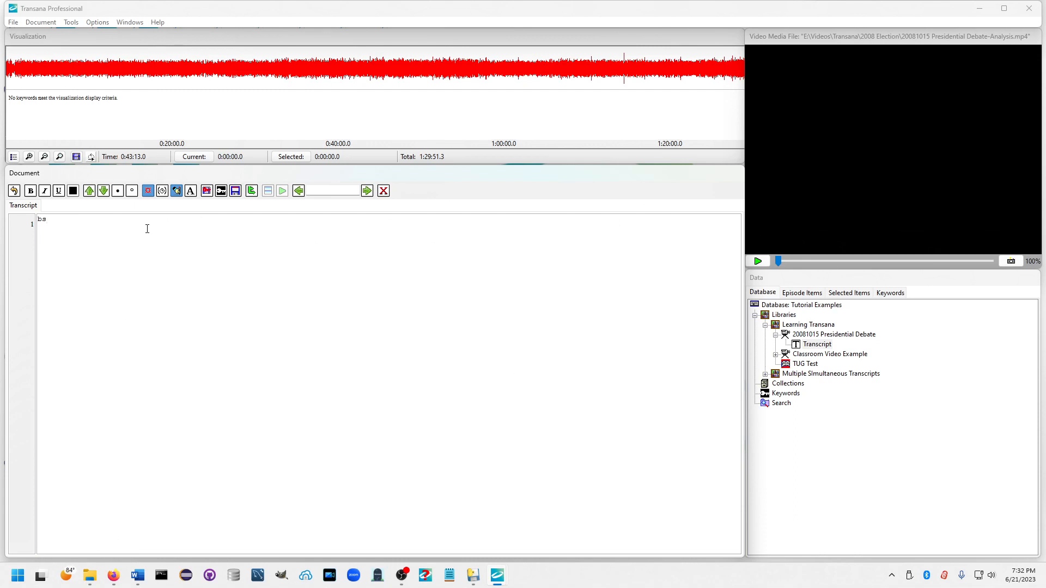
text(Scheiffer)
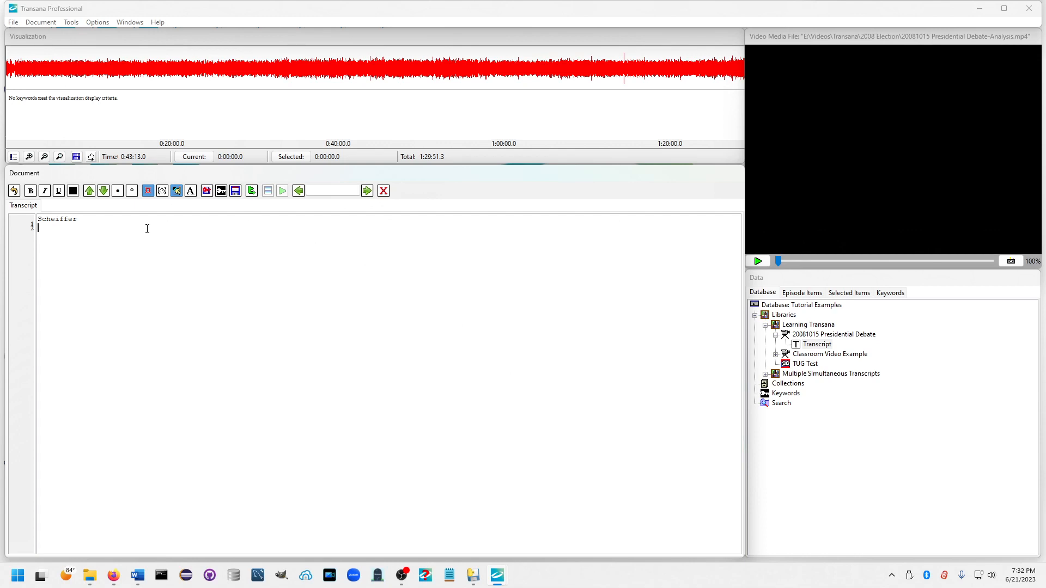
text(bo)
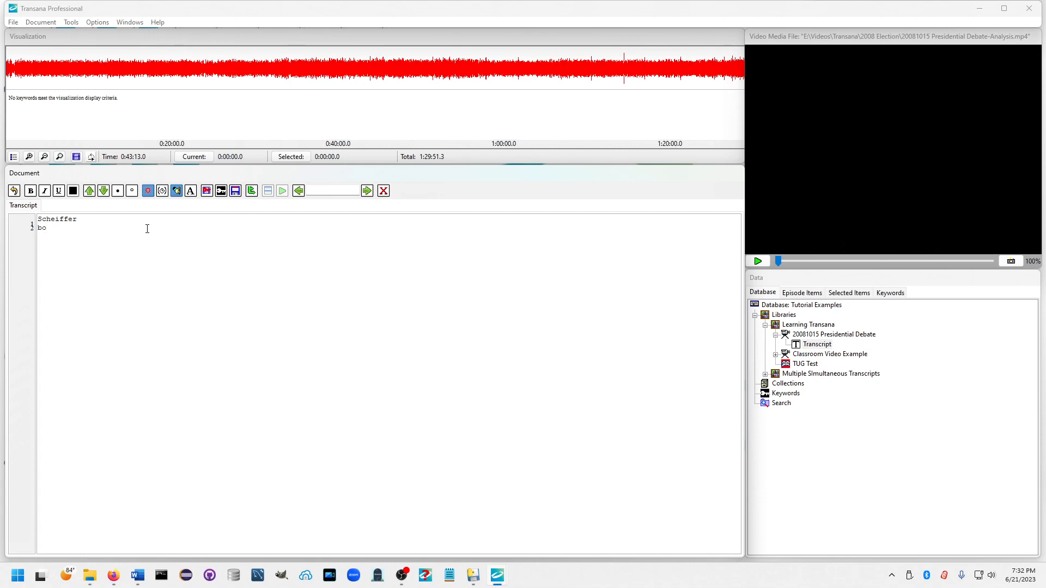
text(Obama:)
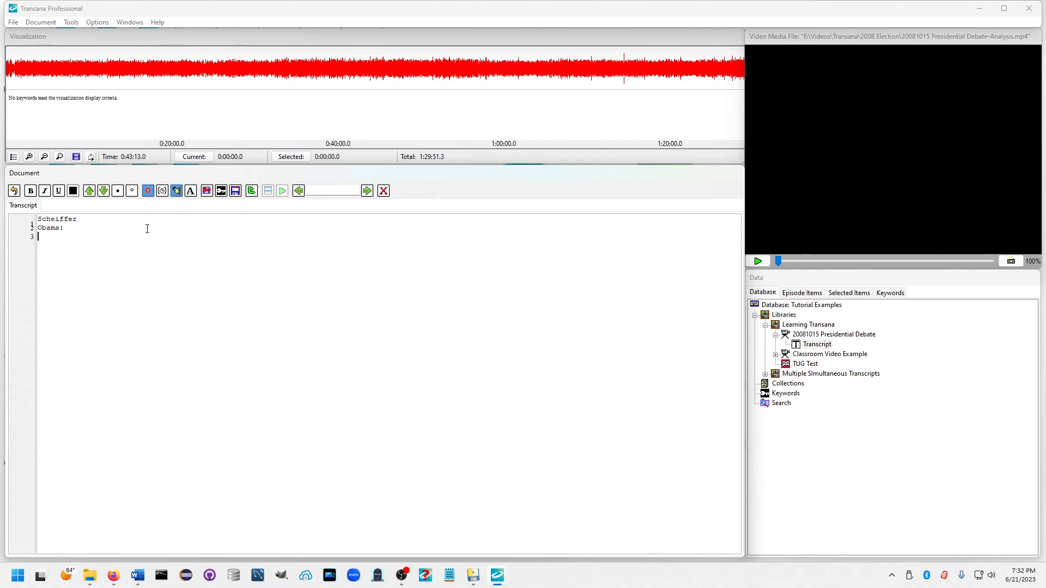
text(5)
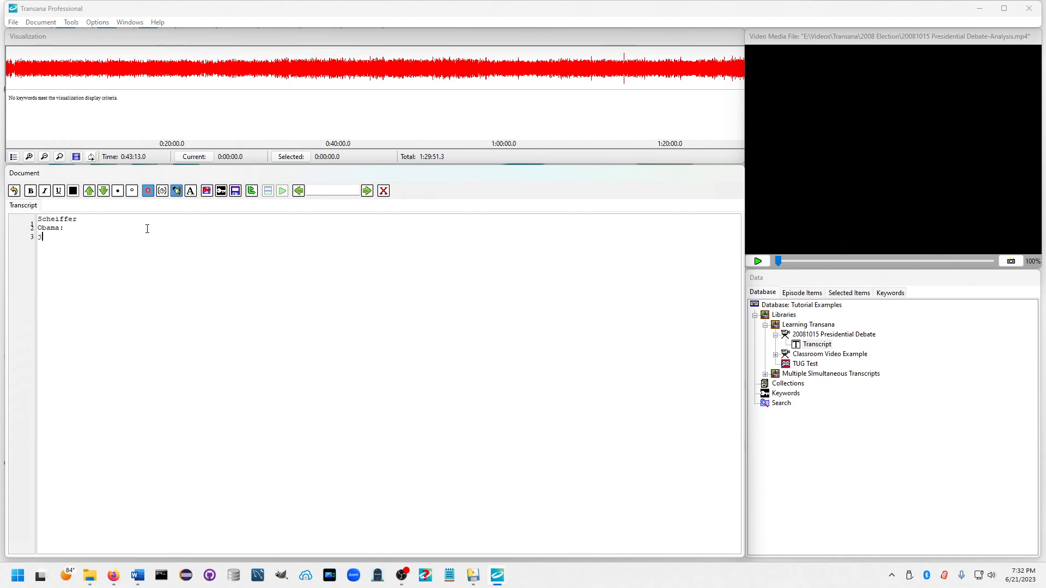
text(m)
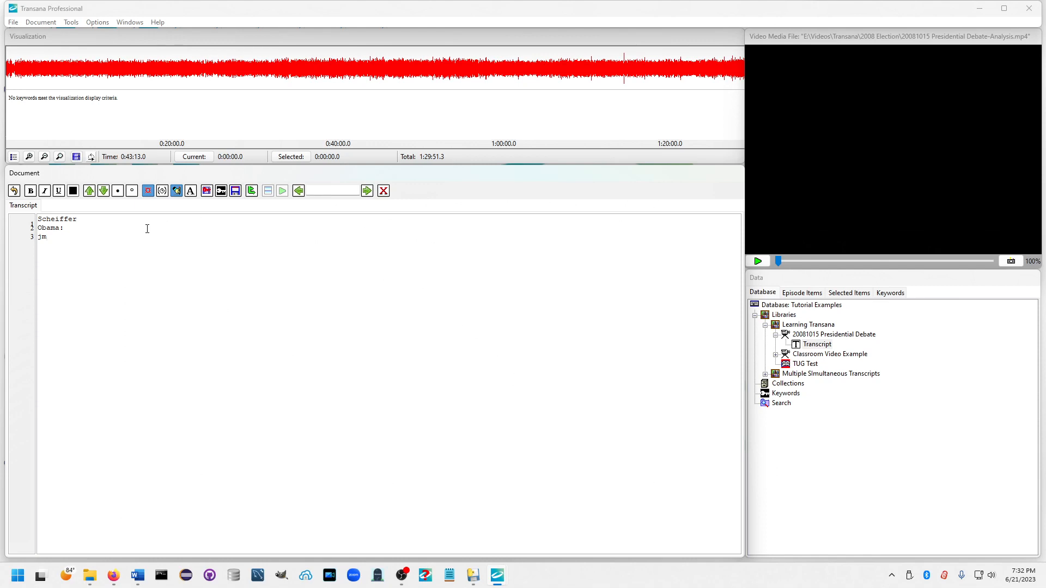
text(McCain)
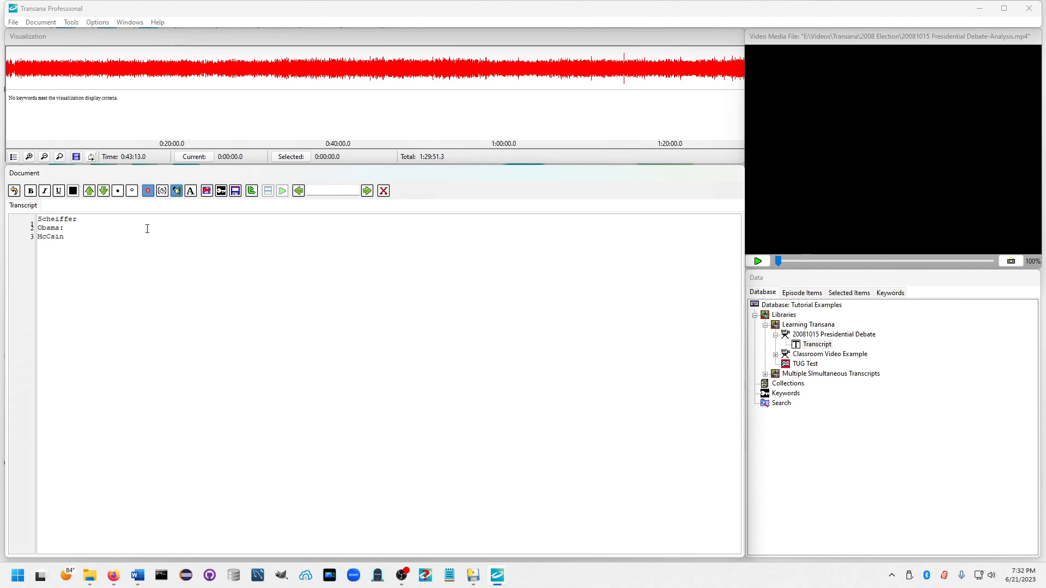